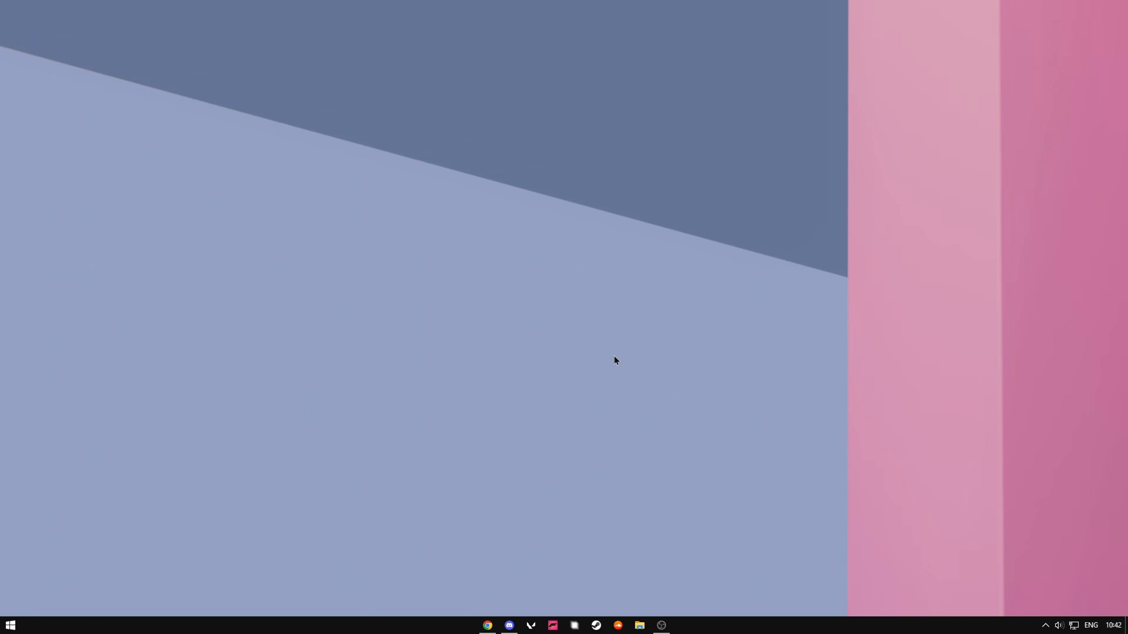
pyautogui.moveTo(655, 347)
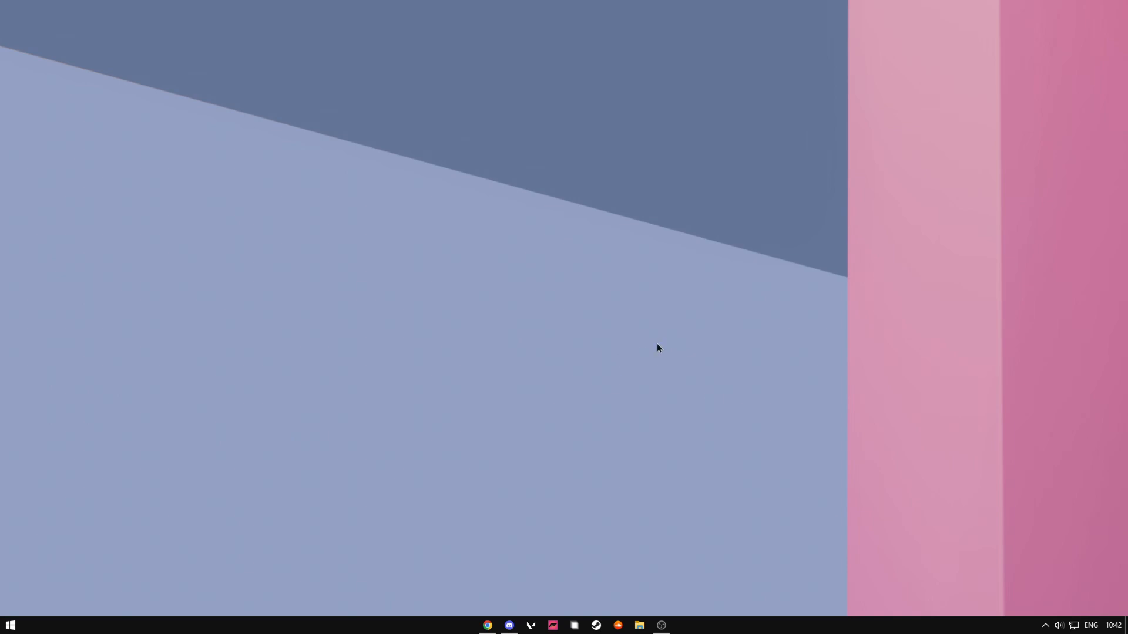
pyautogui.moveTo(620, 343)
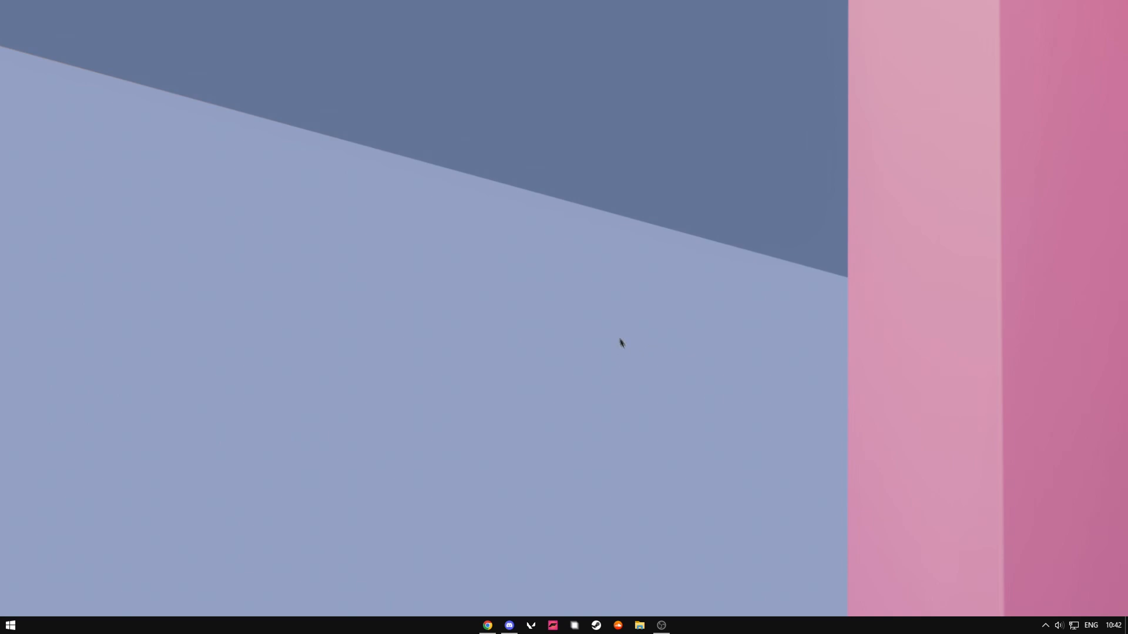
pyautogui.moveTo(611, 323)
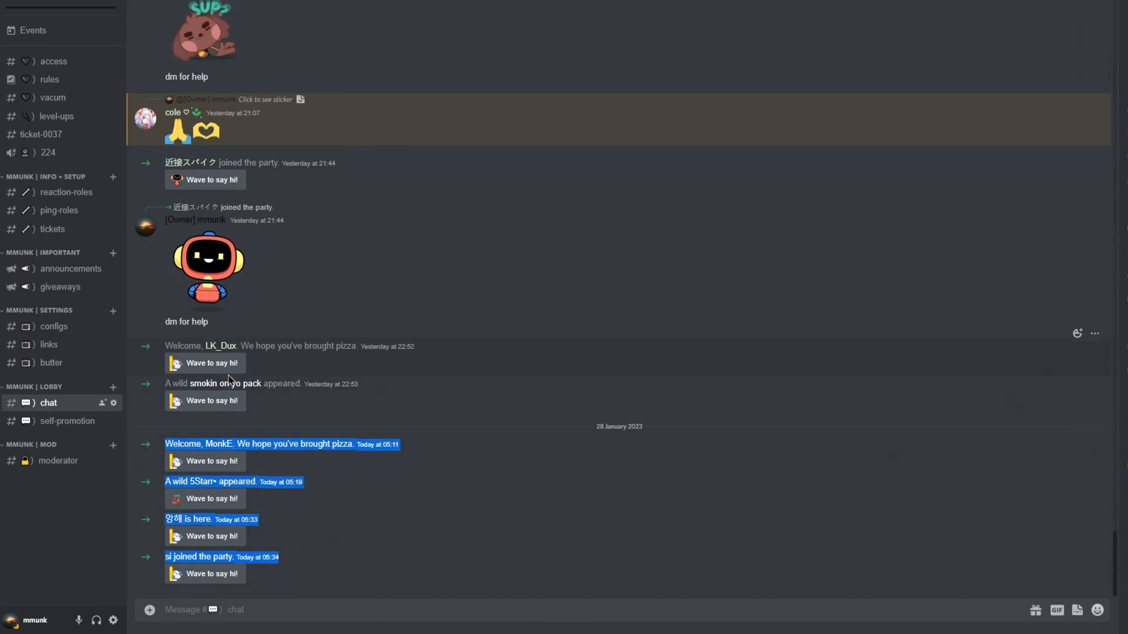
# Step: Switch Discord to the #butter channel holding the BUTTER.EXE beta download link
pyautogui.click(50, 363)
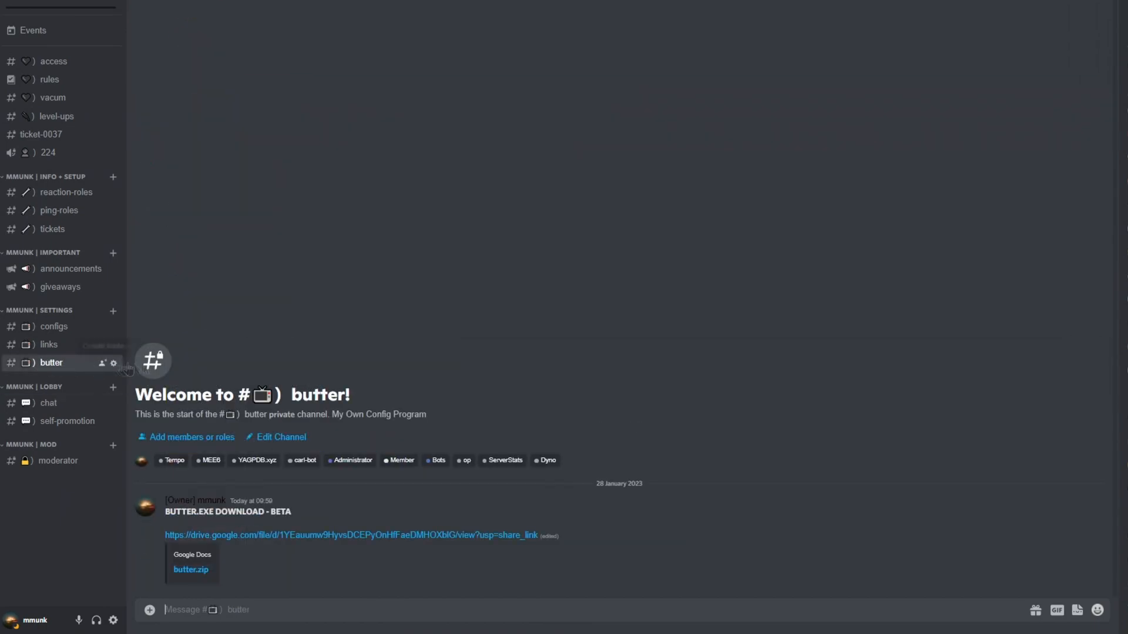
pyautogui.moveTo(375, 505)
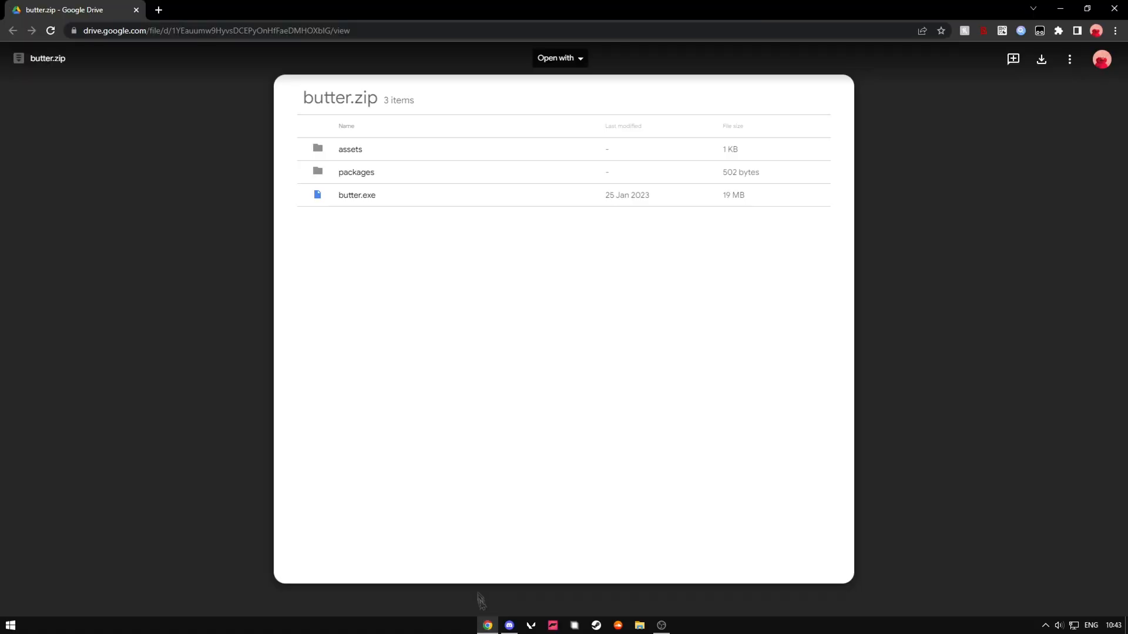
pyautogui.moveTo(1057, 60)
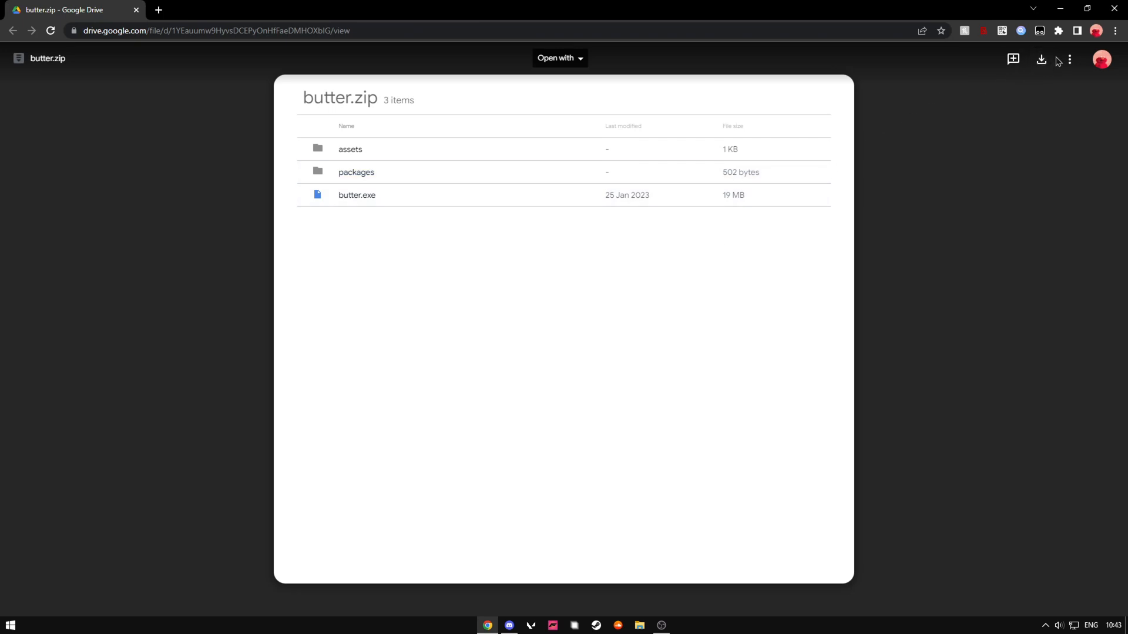
# Step: Download butter.zip from the Google Drive preview and return to the desktop
pyautogui.click(1040, 59)
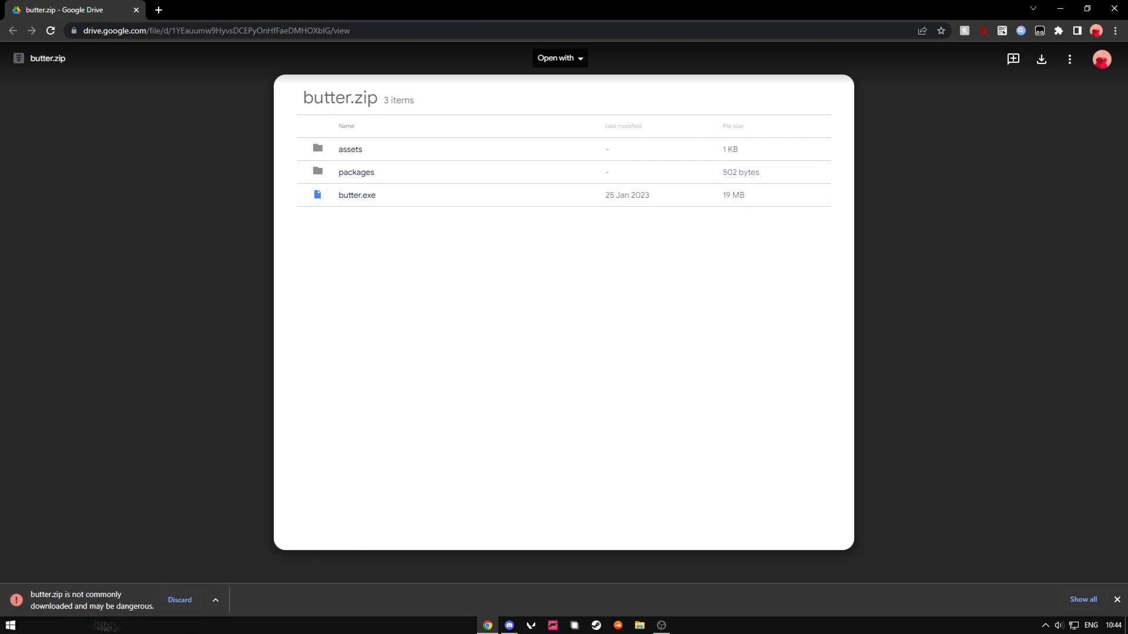
pyautogui.moveTo(306, 459)
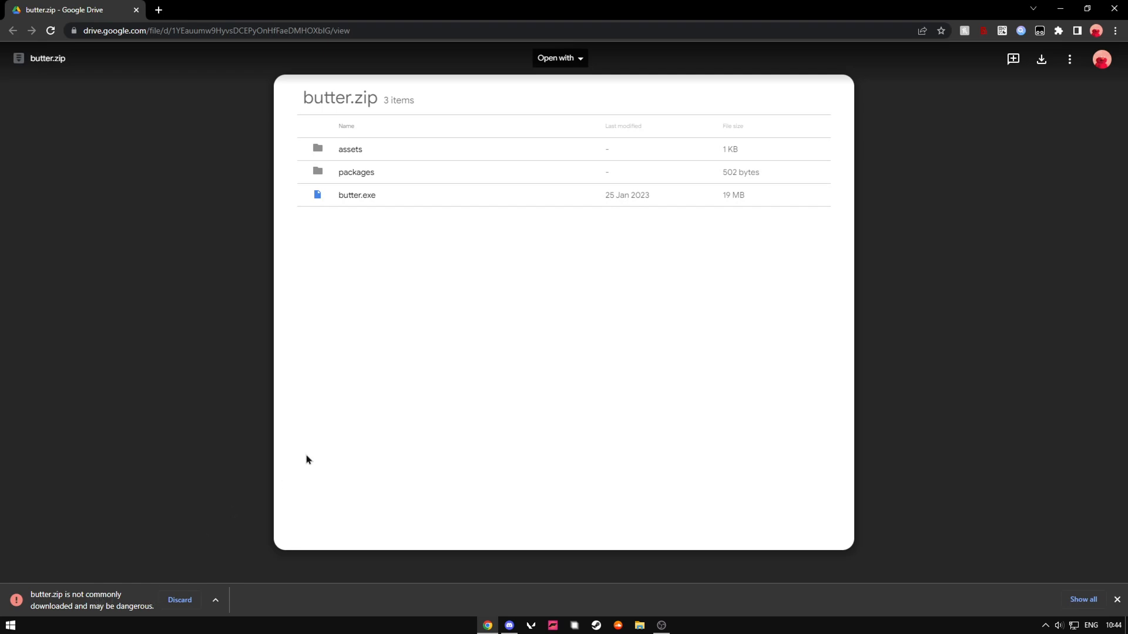
pyautogui.moveTo(279, 487)
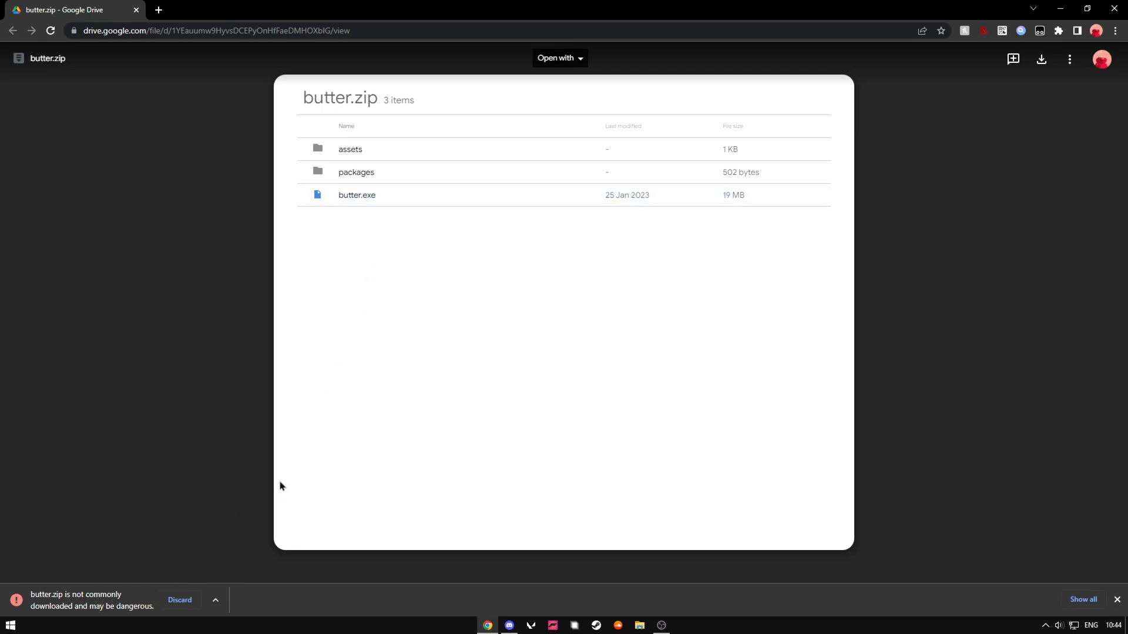
pyautogui.moveTo(251, 477)
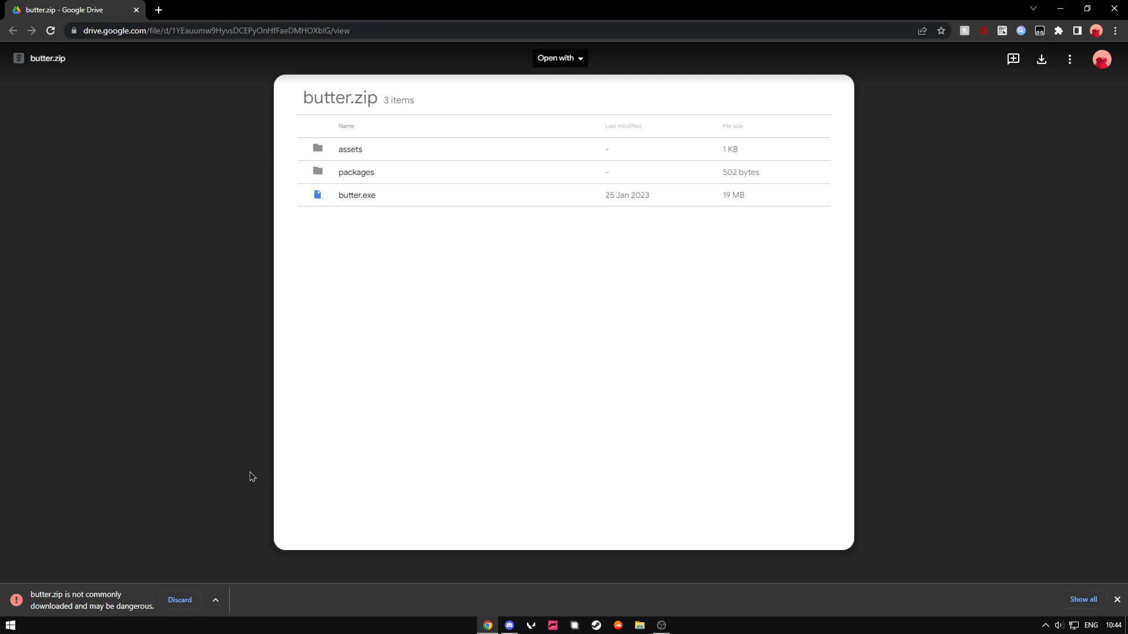
pyautogui.click(213, 600)
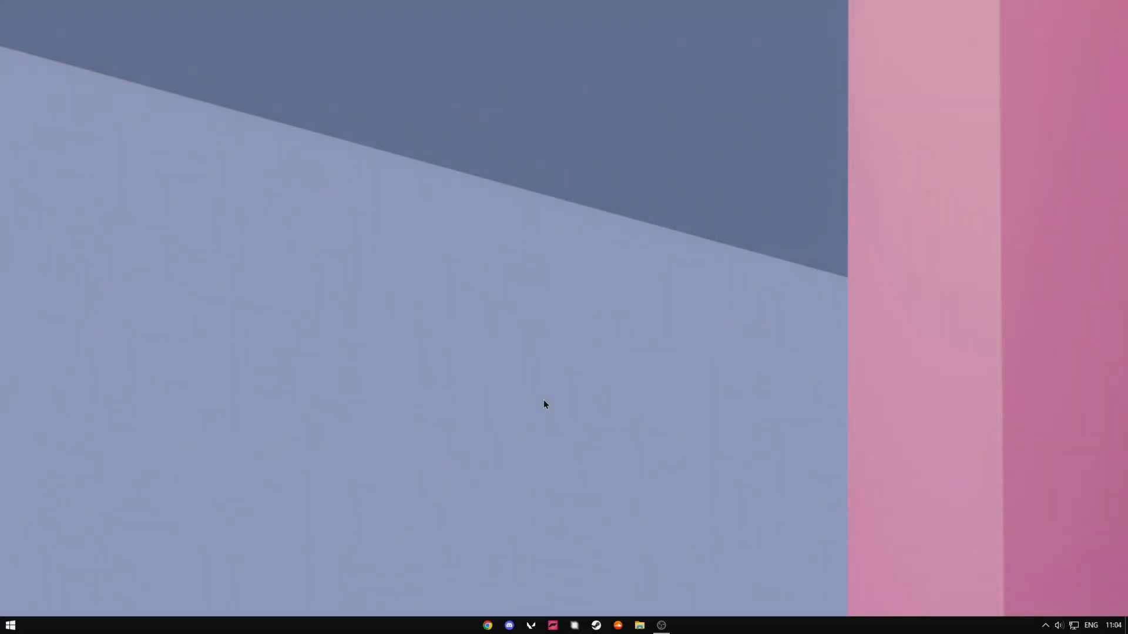
pyautogui.moveTo(668, 341)
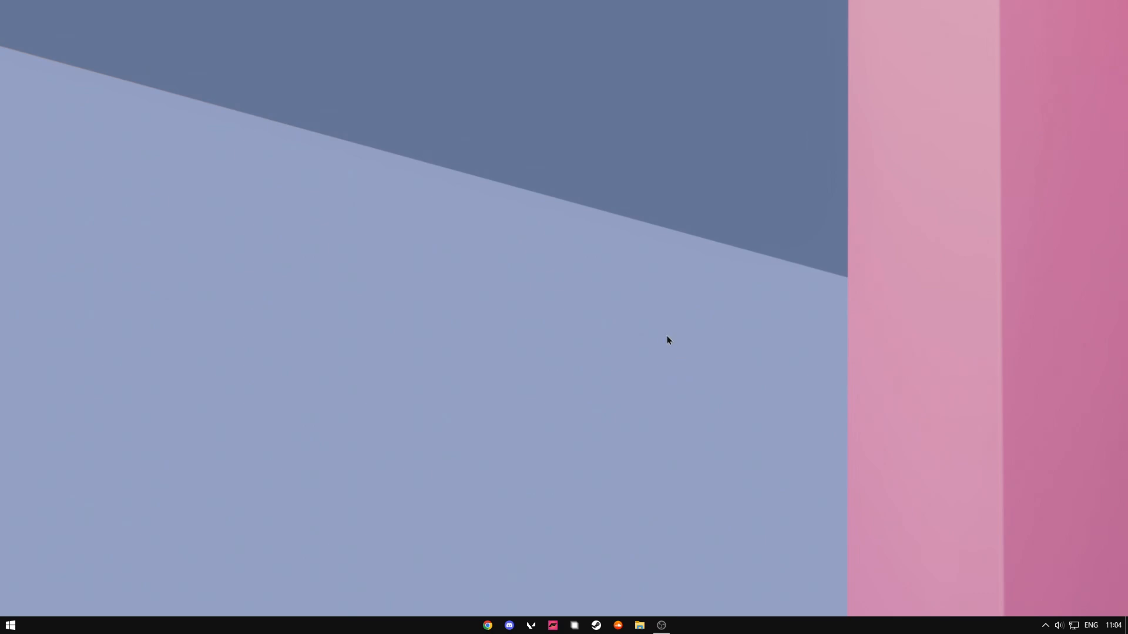
pyautogui.moveTo(664, 335)
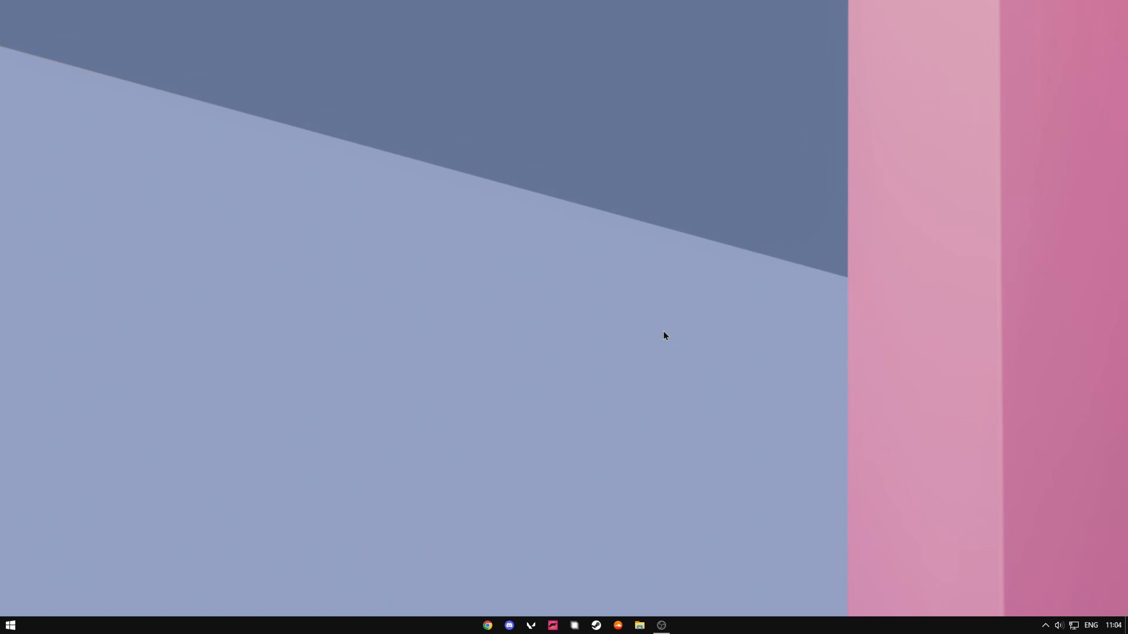
pyautogui.moveTo(684, 295)
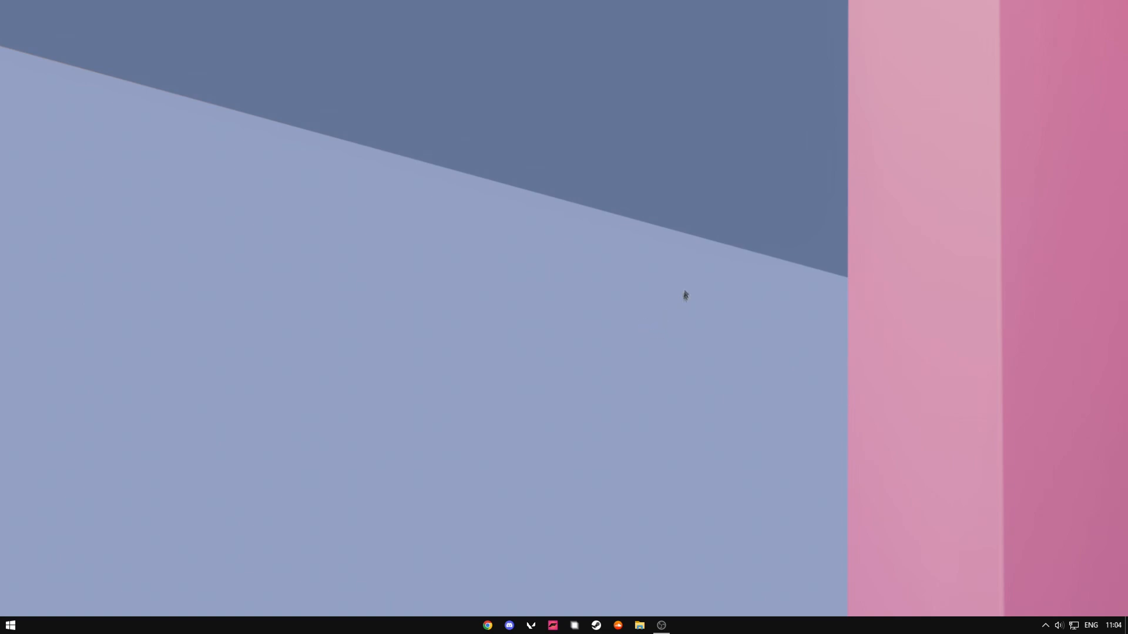
pyautogui.moveTo(703, 386)
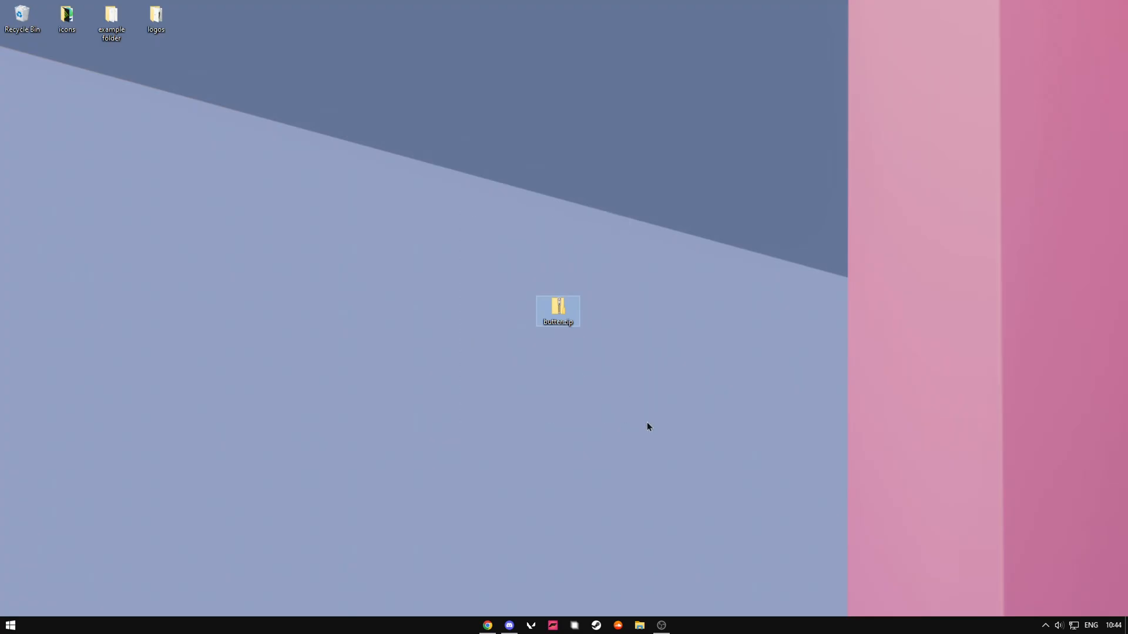
pyautogui.moveTo(572, 313)
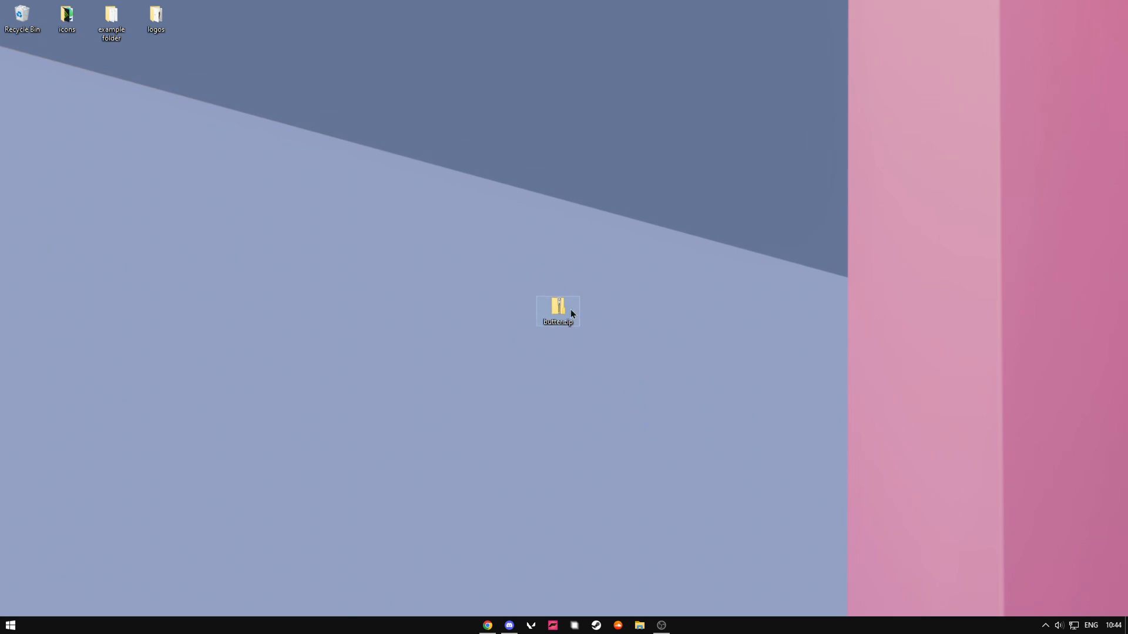
# Step: Extract butter.zip into a butter folder on the desktop via Extract All
pyautogui.rightClick(557, 305)
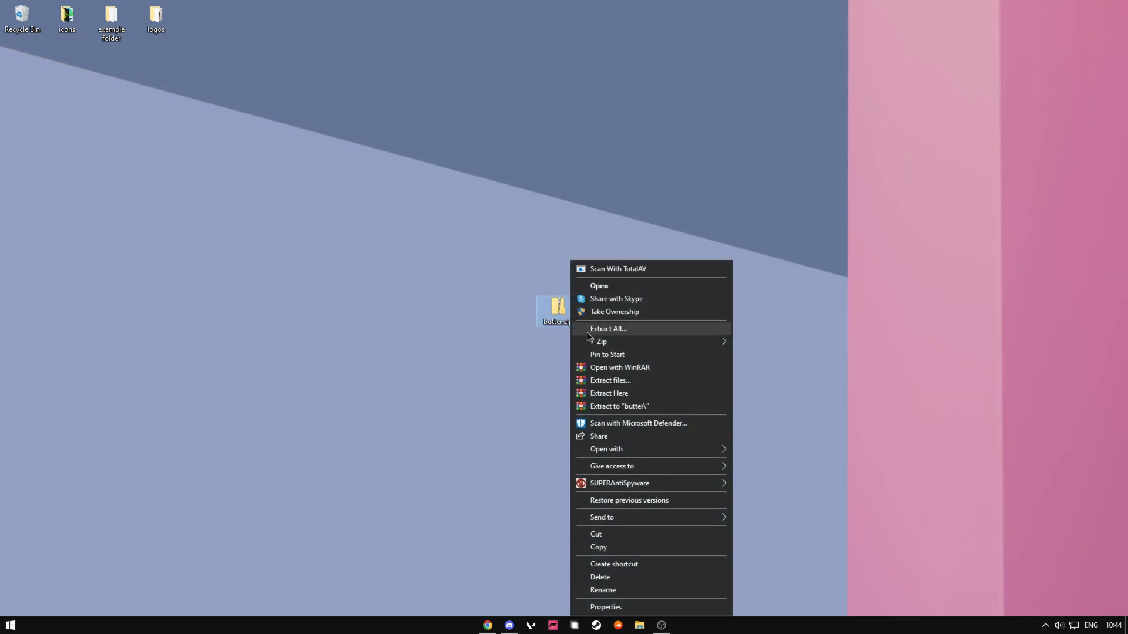
pyautogui.click(609, 392)
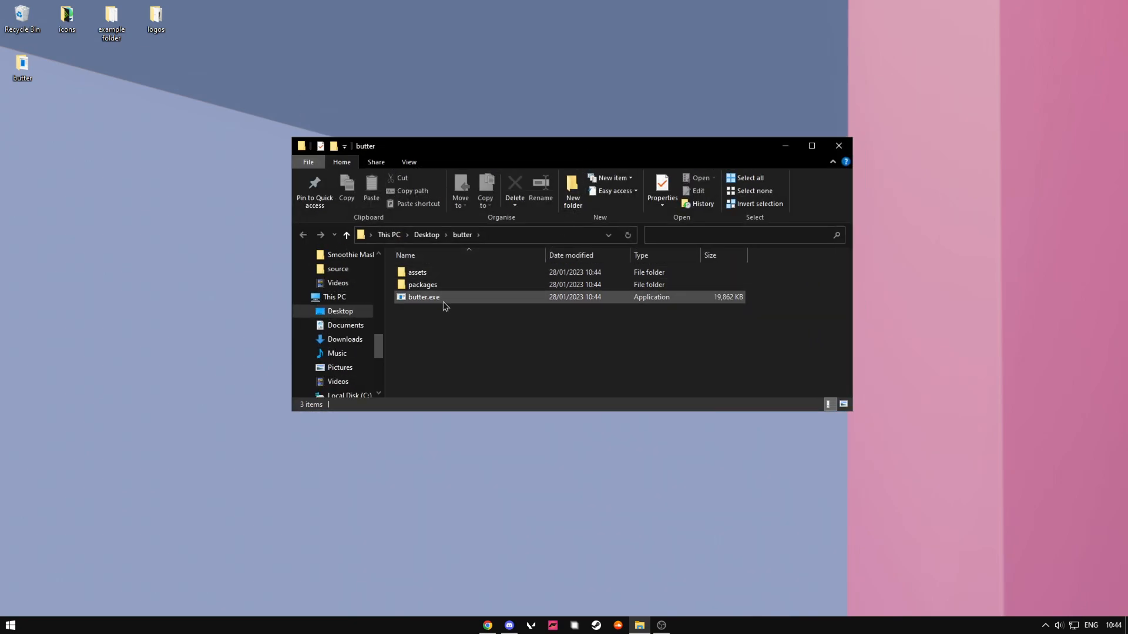
# Step: Run butter.exe from the extracted butter folder
pyautogui.doubleClick(422, 297)
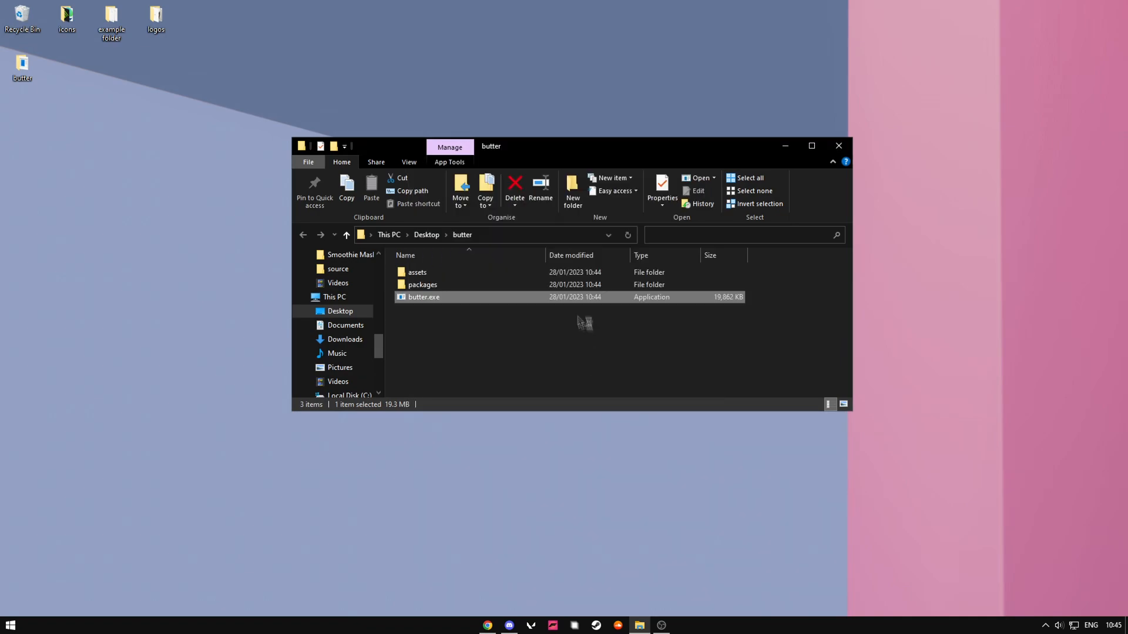
pyautogui.doubleClick(422, 296)
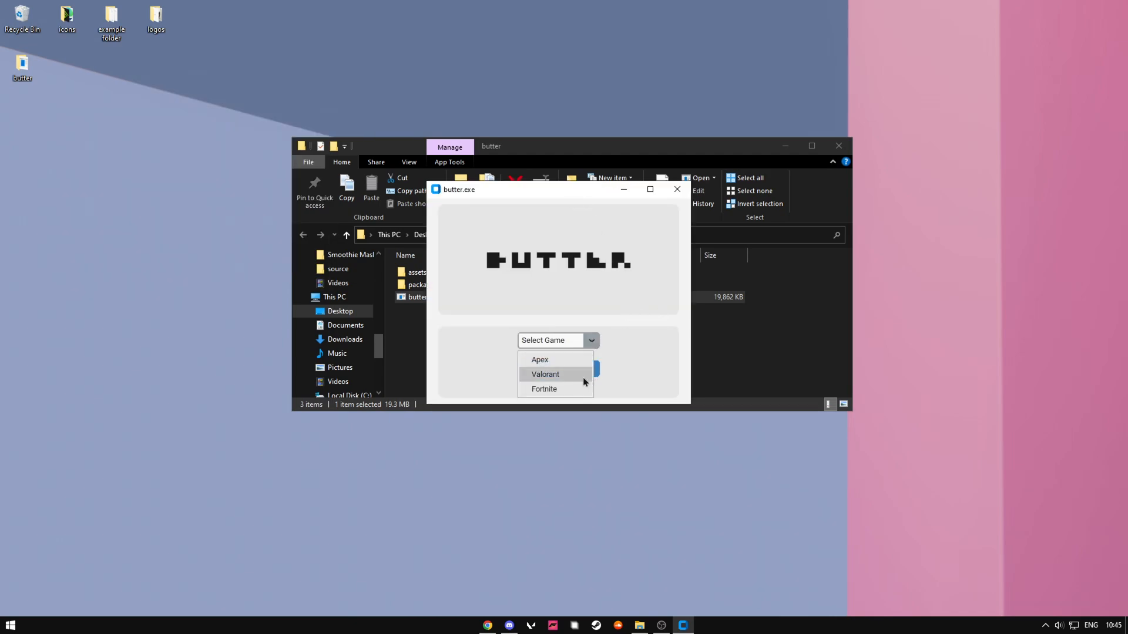
# Step: Optimise Valorant in butter.exe, then go to %appdata% via the Run box
pyautogui.click(545, 373)
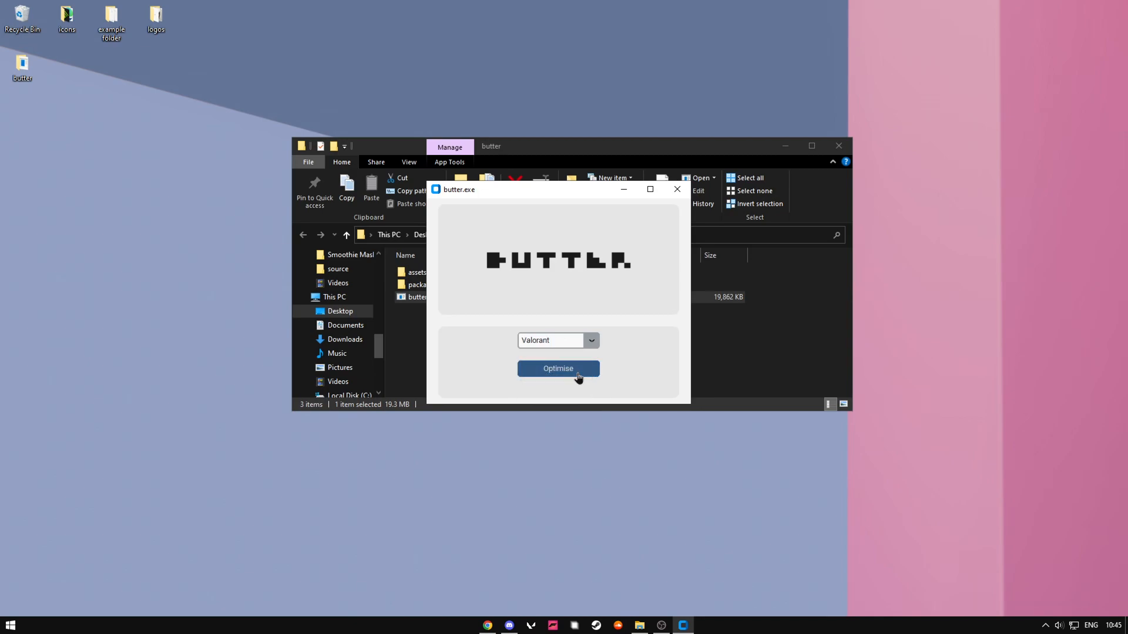
pyautogui.moveTo(680, 370)
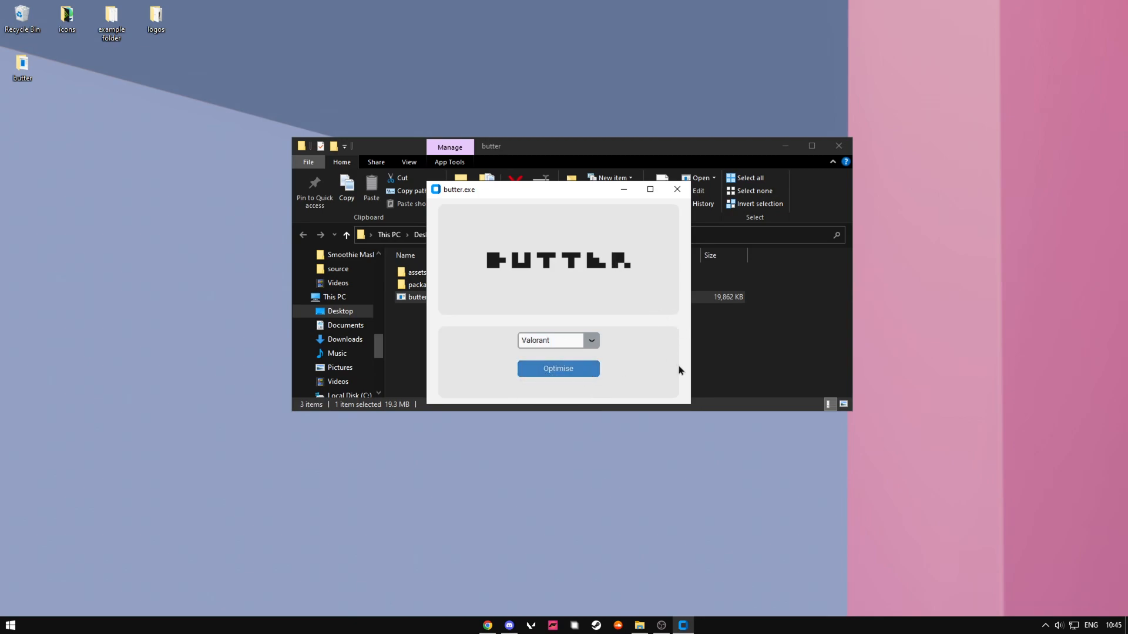
pyautogui.moveTo(674, 203)
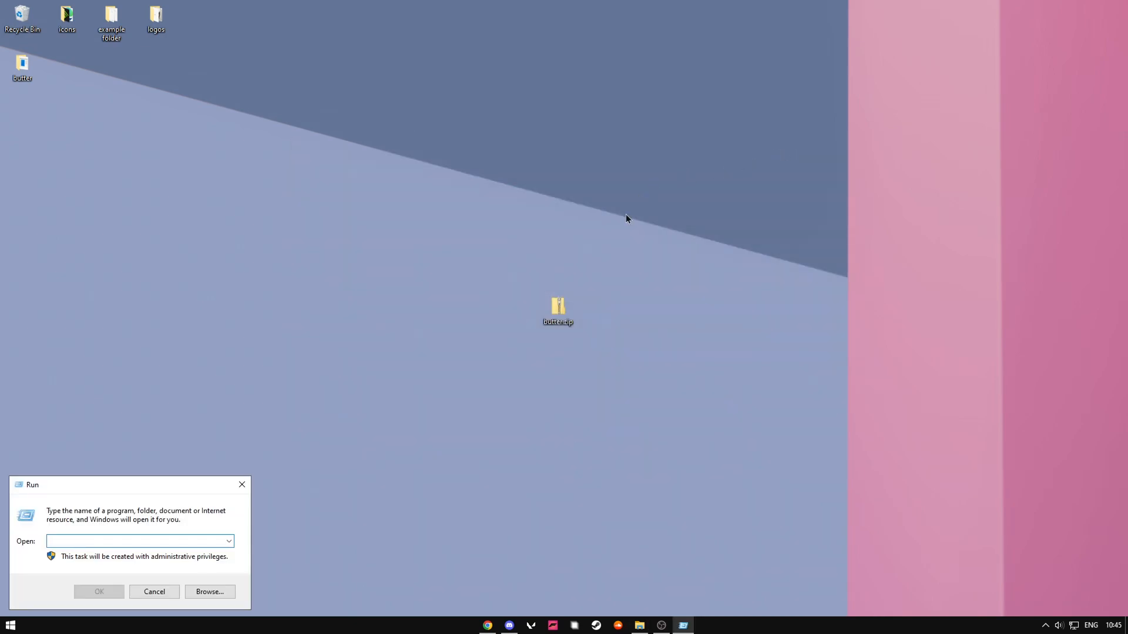
pyautogui.write('%appdata%')
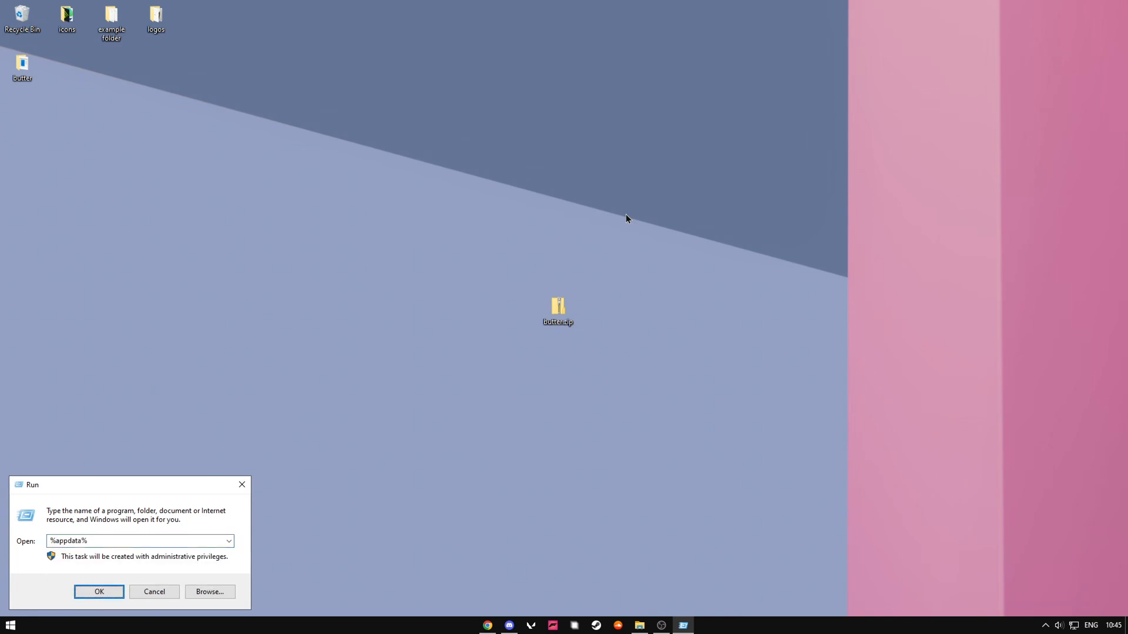
pyautogui.click(99, 591)
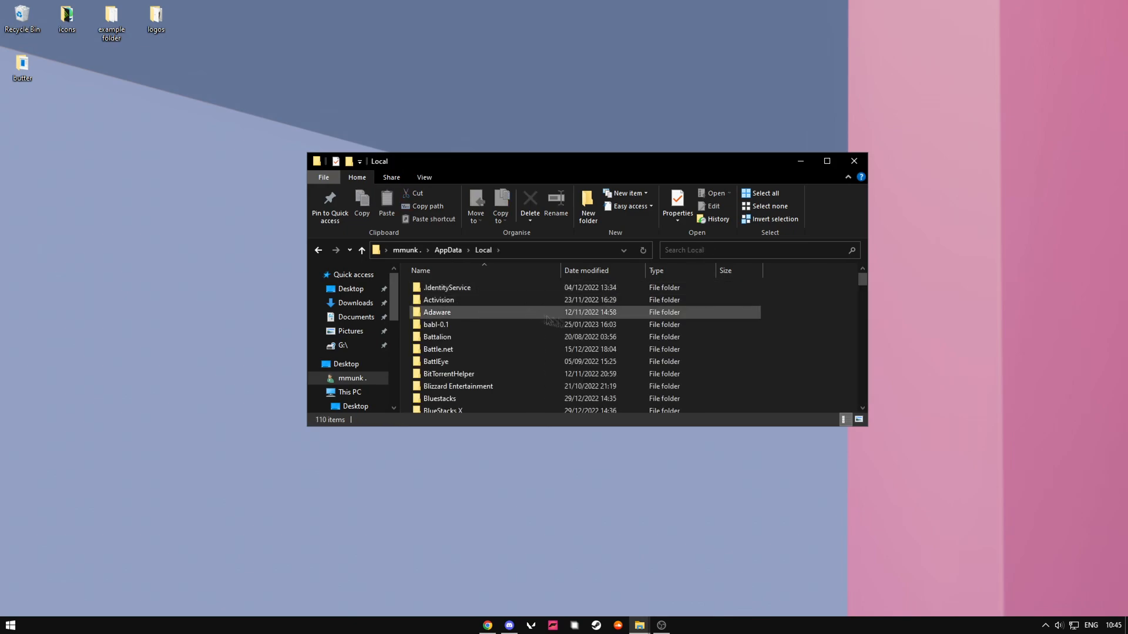
# Step: Browse into VALORANT\Saved\Config\Windows and open GameUserSettings.ini in Notepad
pyautogui.scroll(-3)
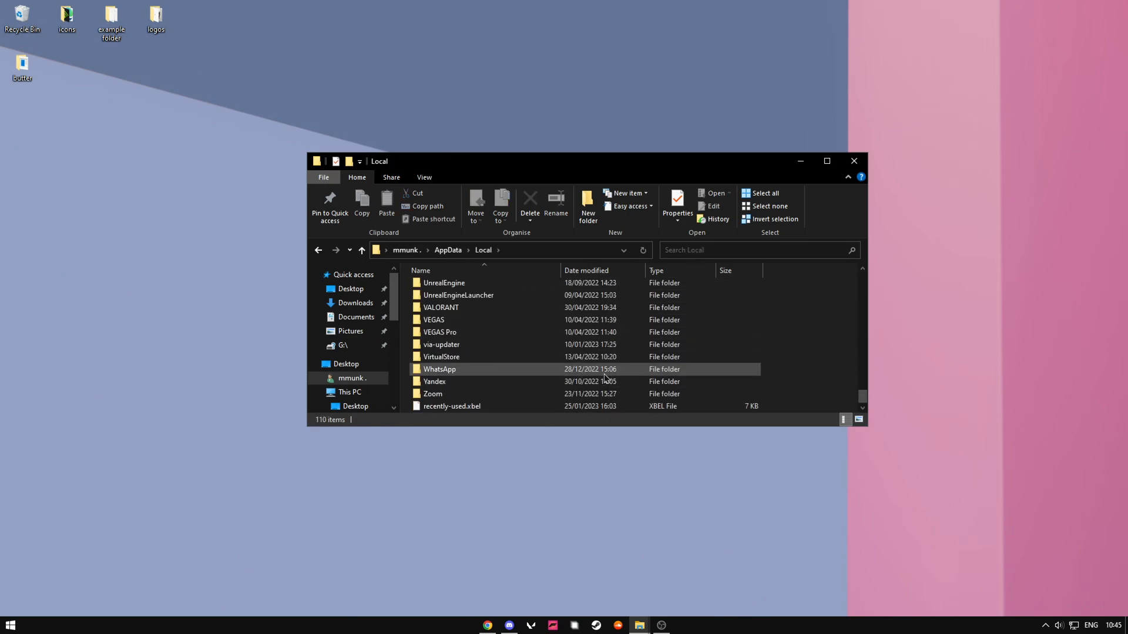
pyautogui.doubleClick(440, 307)
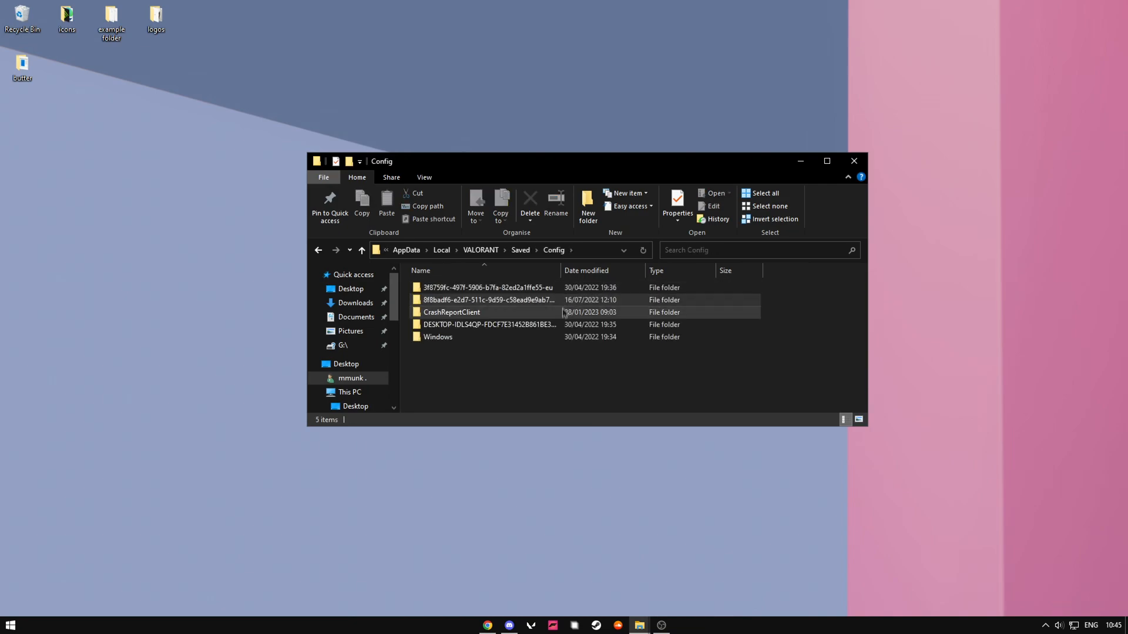
pyautogui.doubleClick(438, 337)
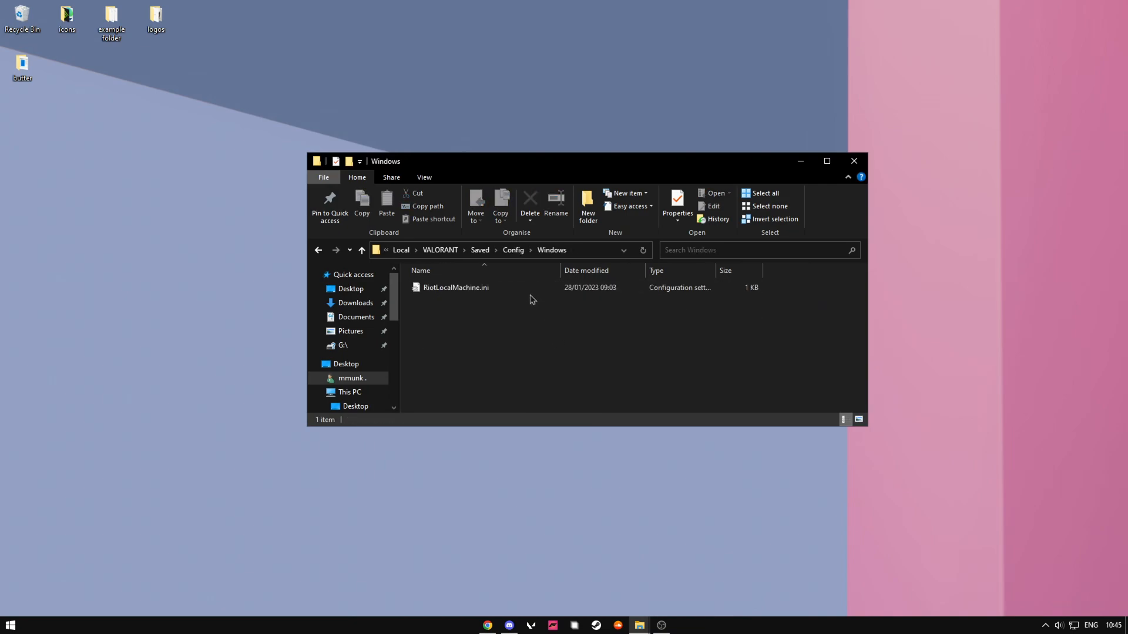
pyautogui.doubleClick(455, 286)
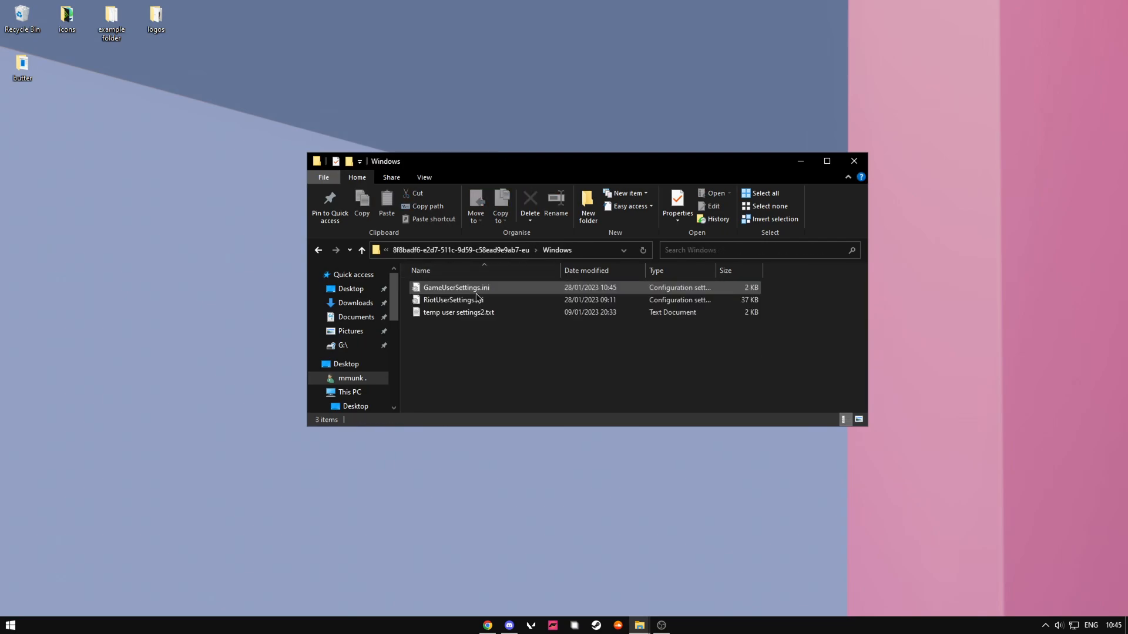
pyautogui.doubleClick(455, 287)
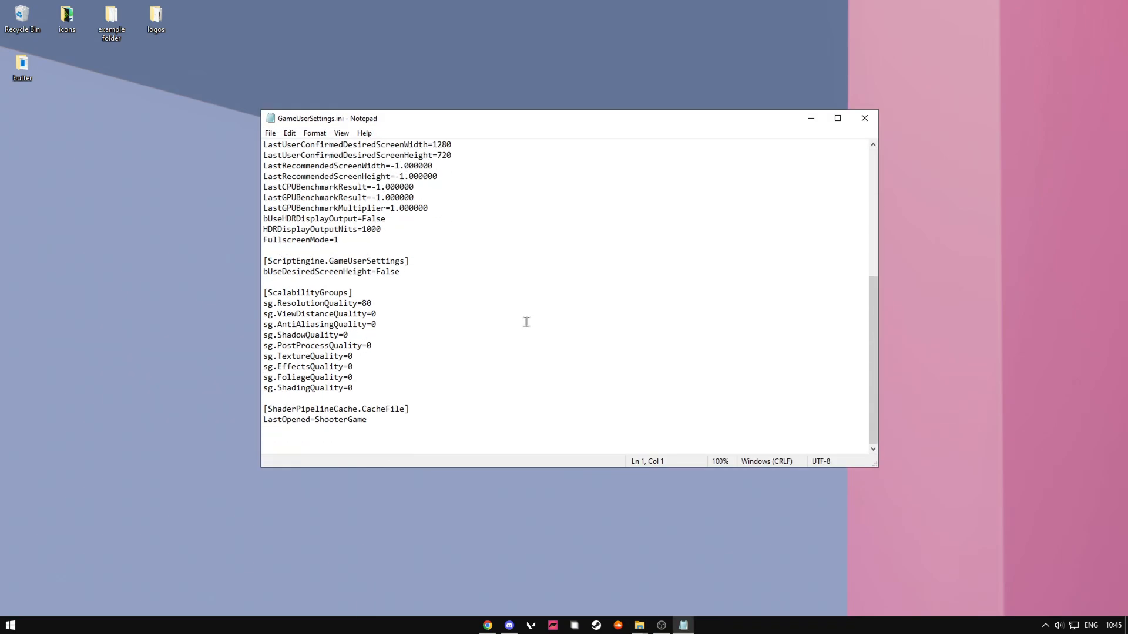
pyautogui.moveTo(390, 315)
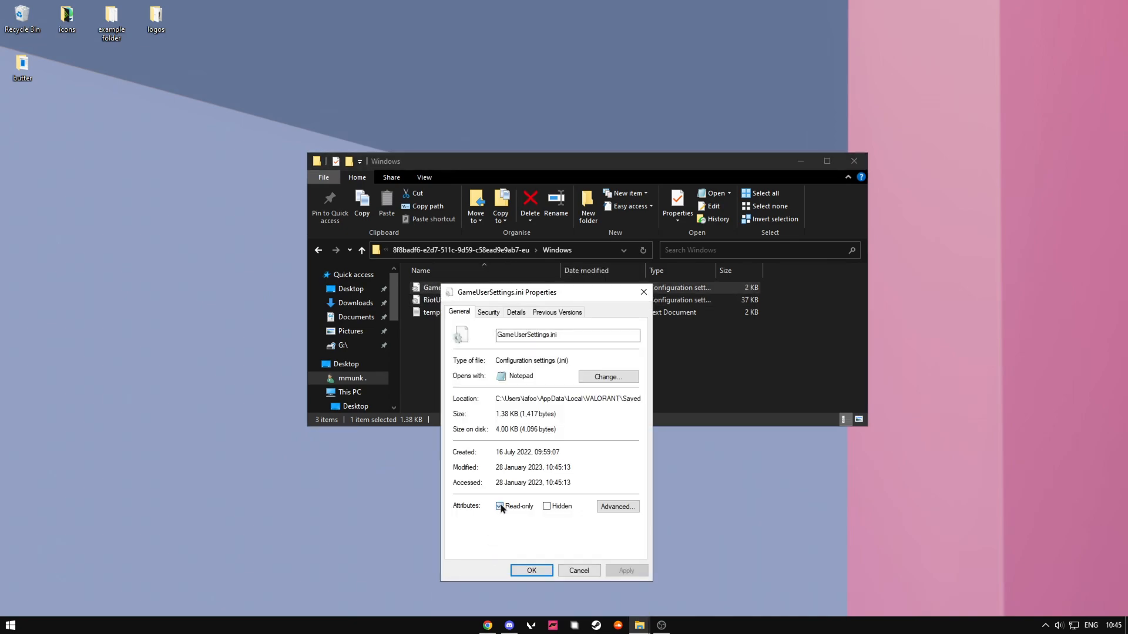
# Step: Untick Read-only in GameUserSettings.ini's Properties and confirm with OK
pyautogui.click(501, 505)
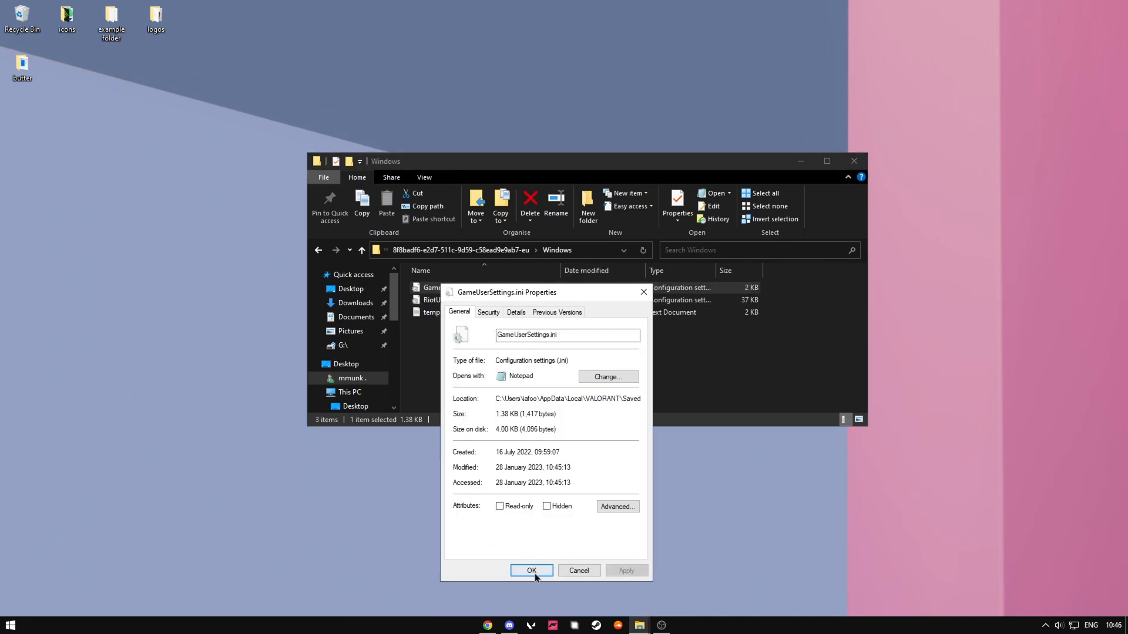
pyautogui.click(531, 571)
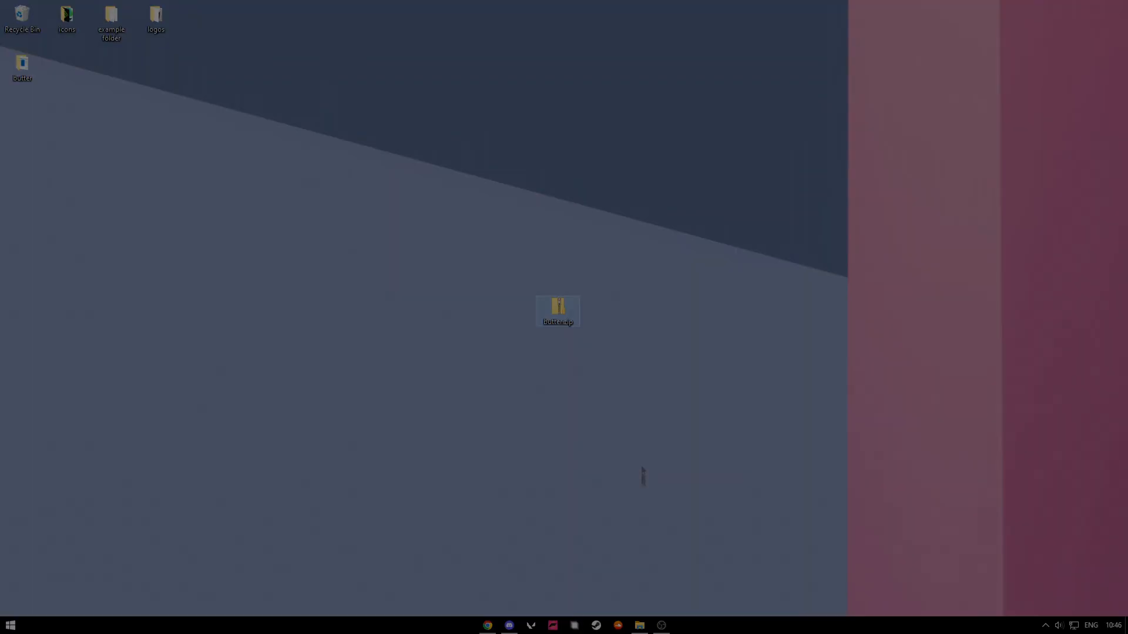